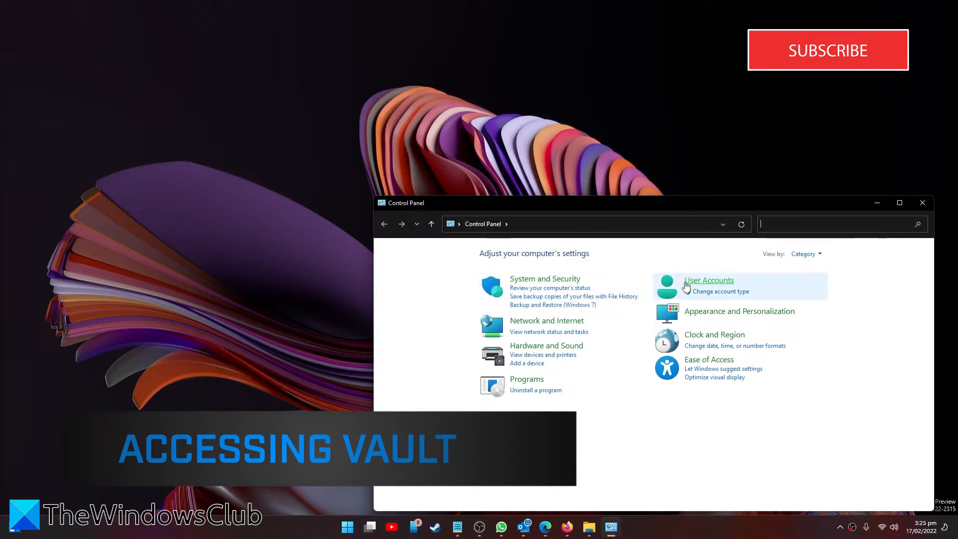
- Go through User Accounts to Manage Windows Credentials, listing the saved credentials
left_click(708, 280)
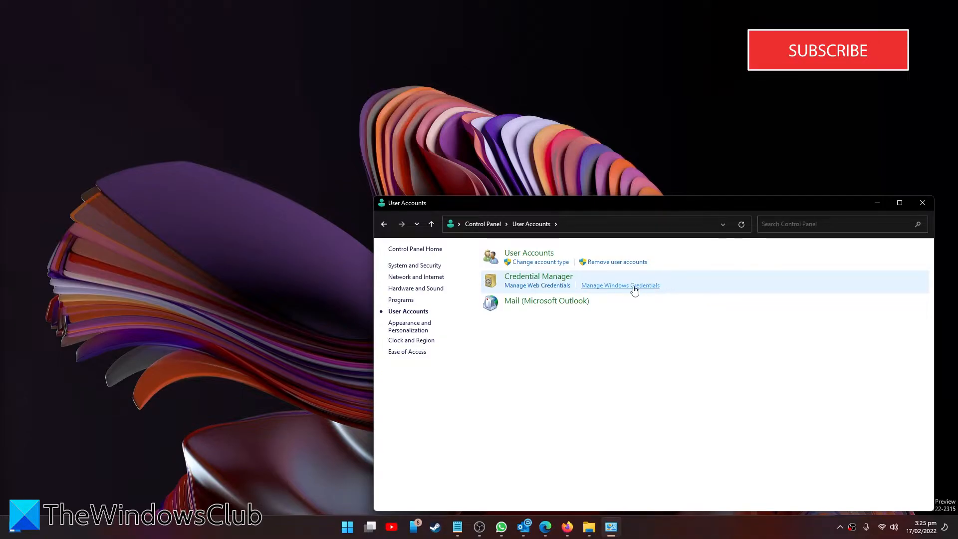
left_click(619, 286)
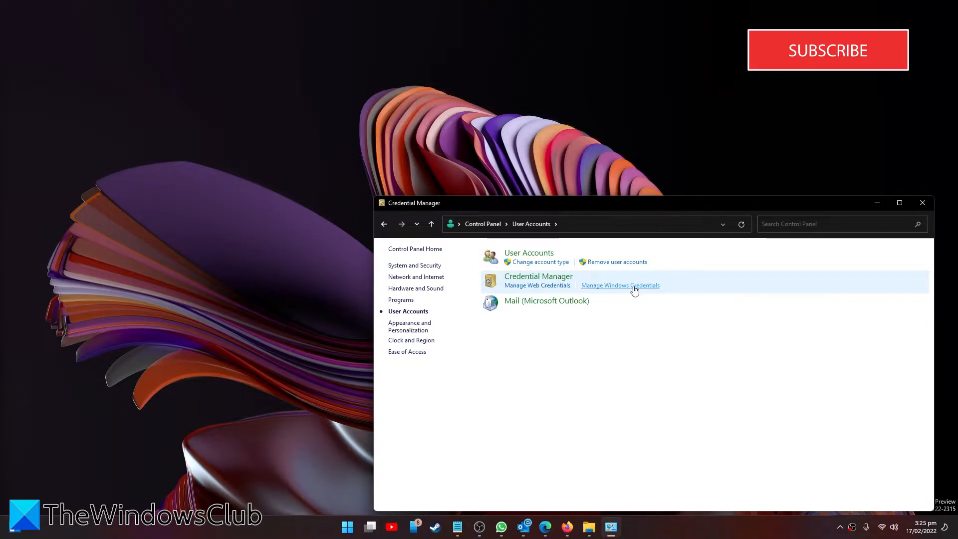
left_click(620, 284)
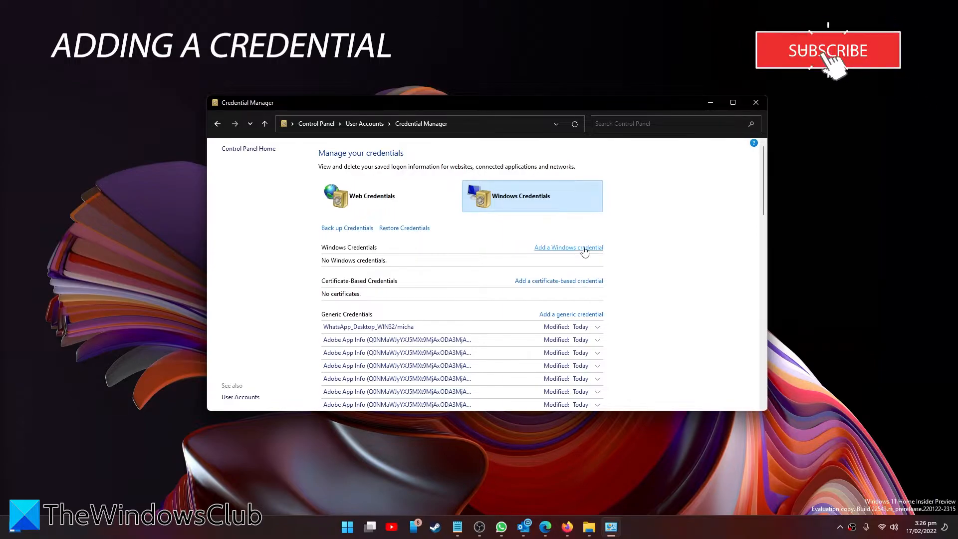
left_click(568, 248)
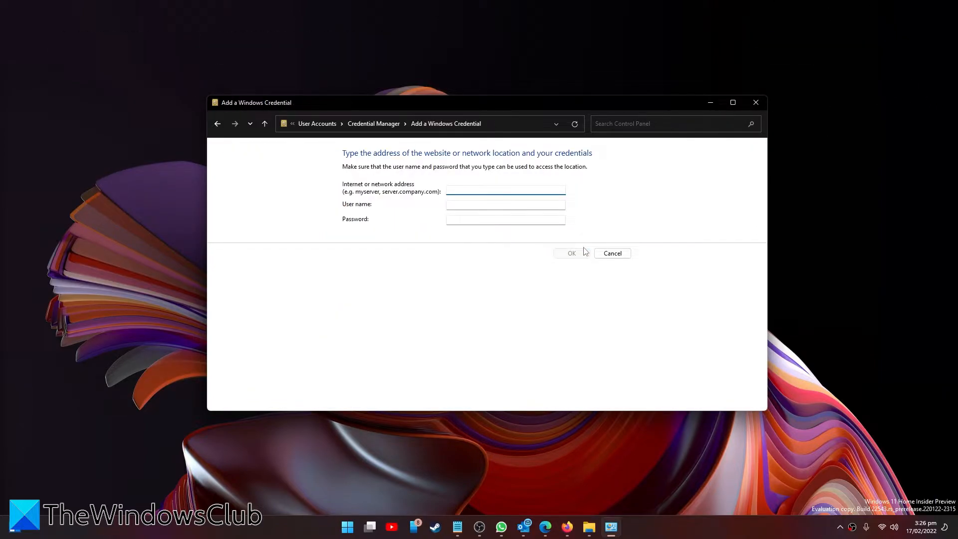
mouse_move(578, 265)
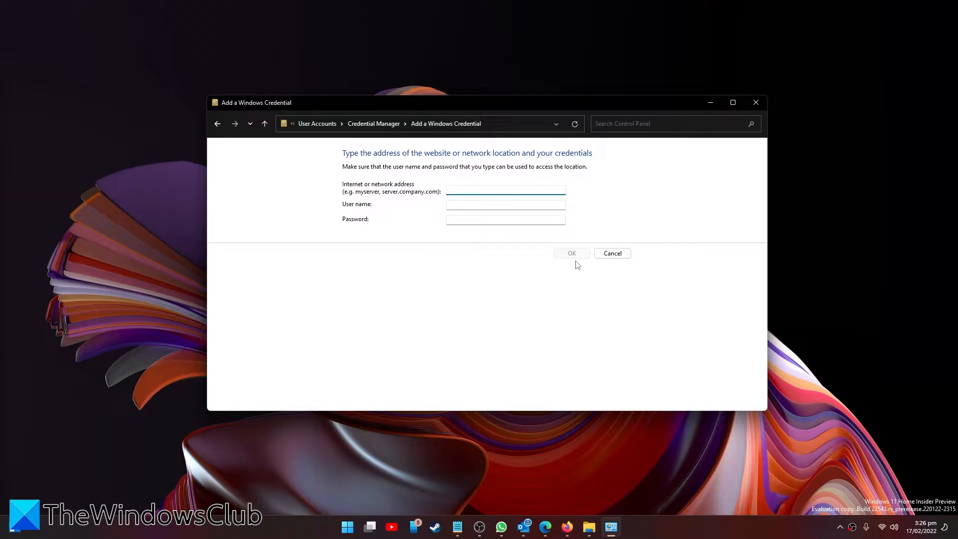
left_click(505, 190)
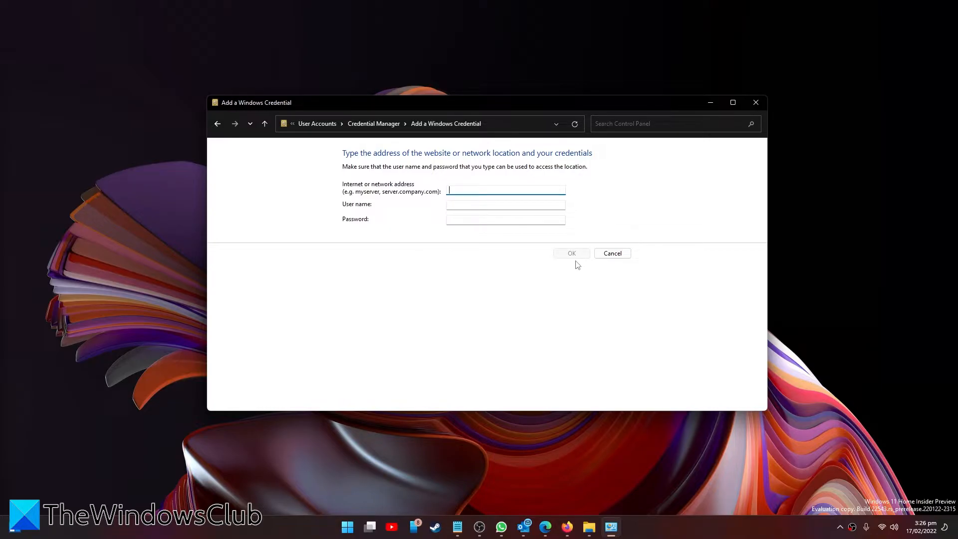
mouse_move(420, 218)
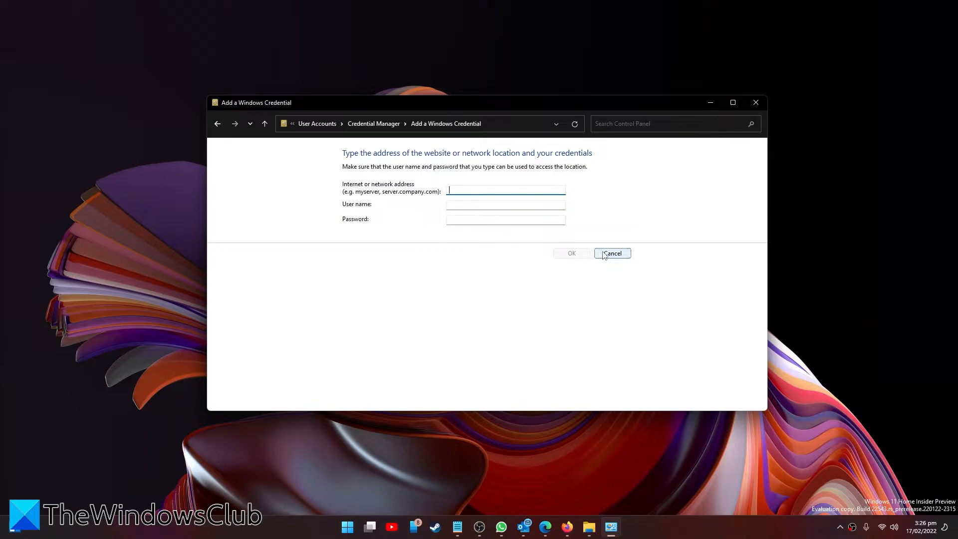
left_click(610, 253)
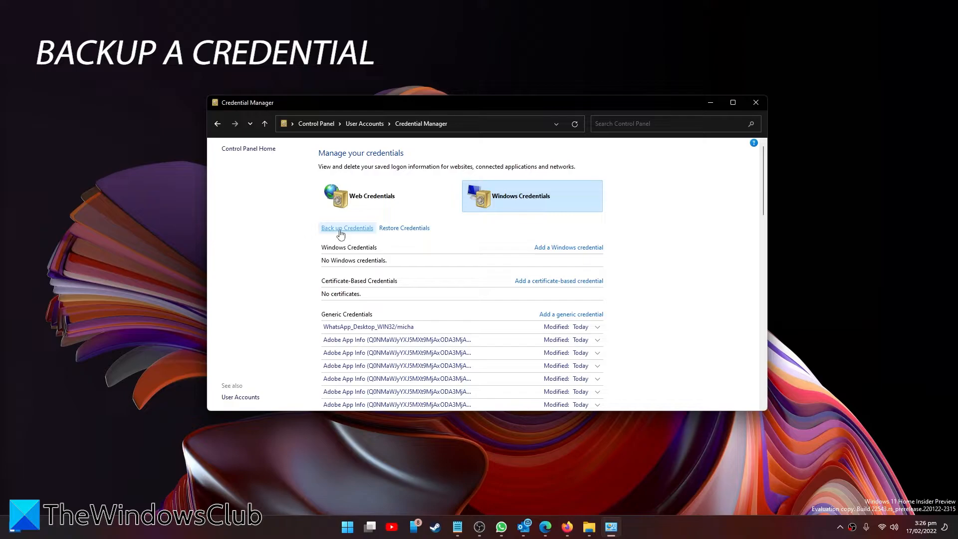
left_click(346, 227)
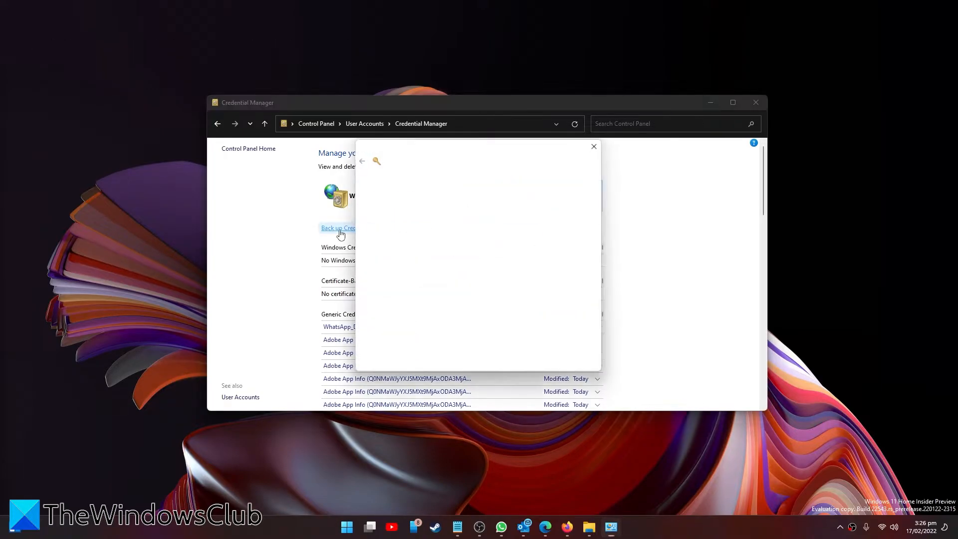
left_click(337, 227)
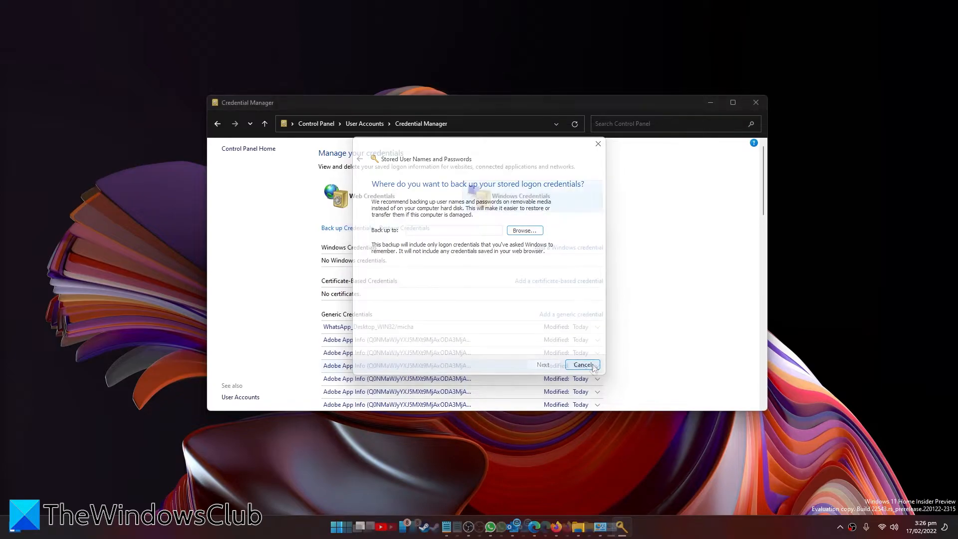
left_click(582, 365)
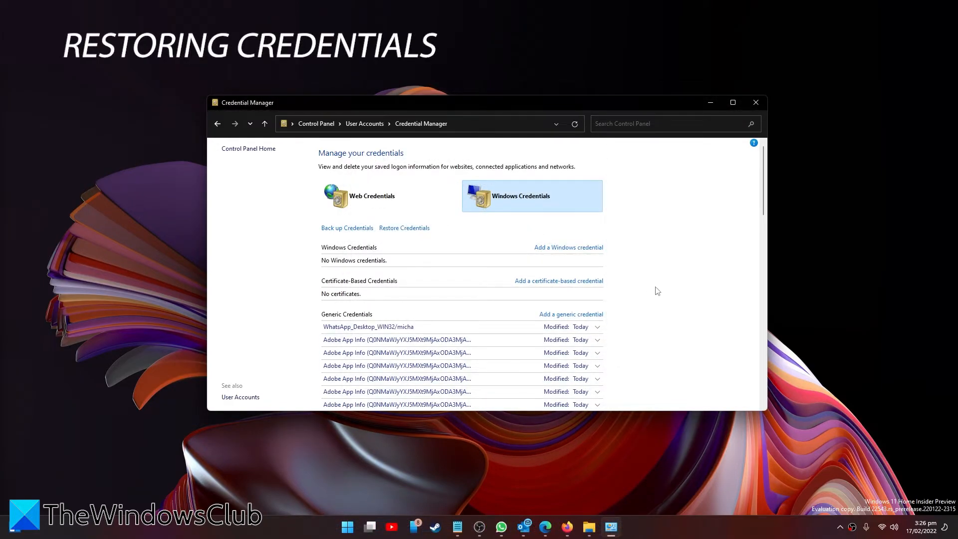
mouse_move(406, 241)
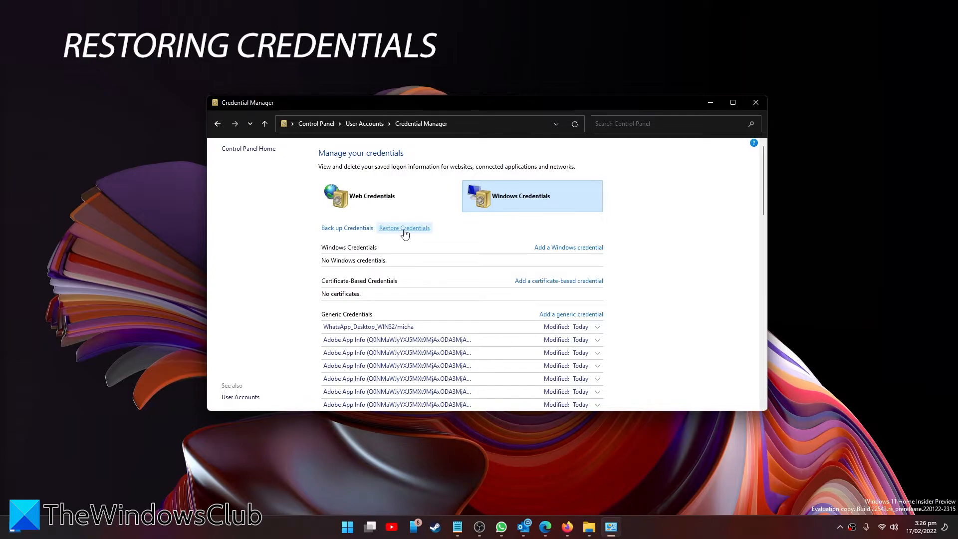
left_click(404, 228)
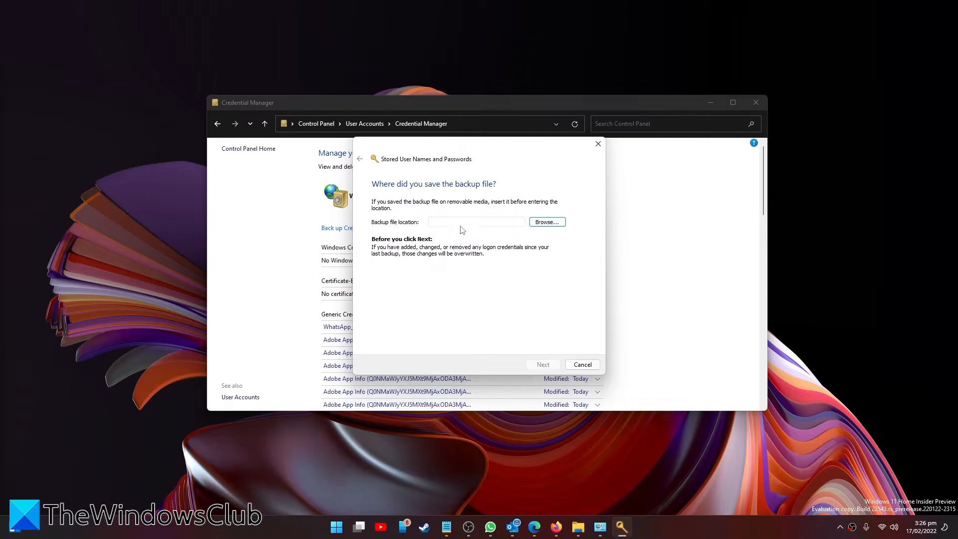
mouse_move(504, 225)
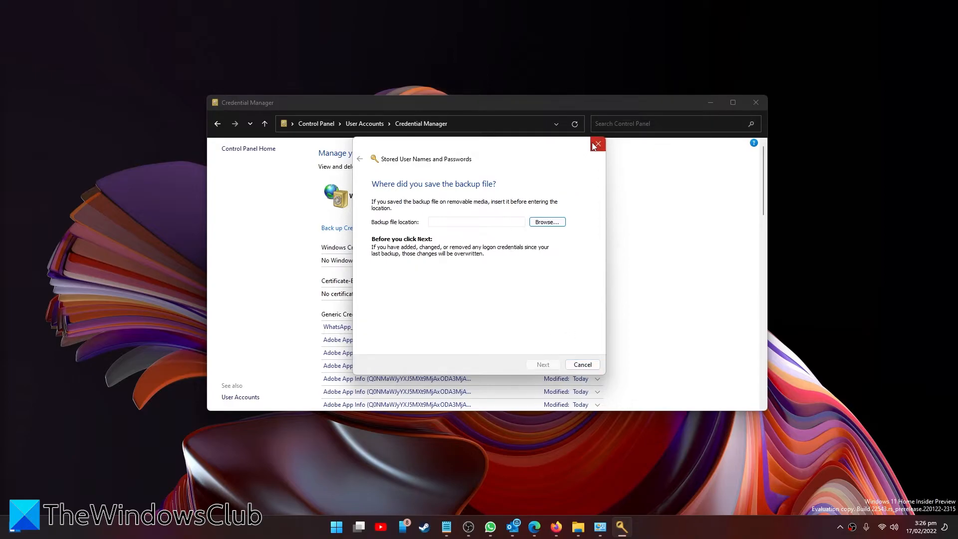
left_click(596, 144)
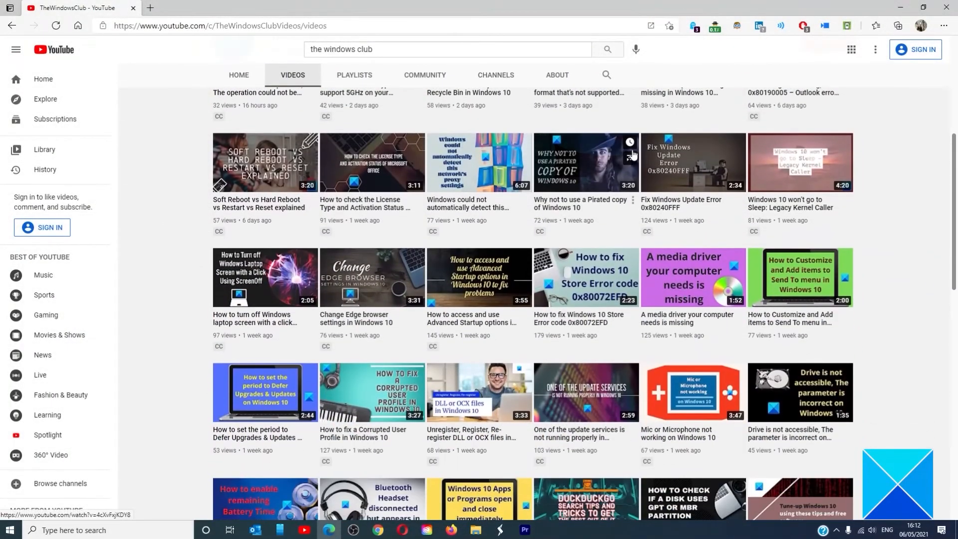
scroll("down", 3)
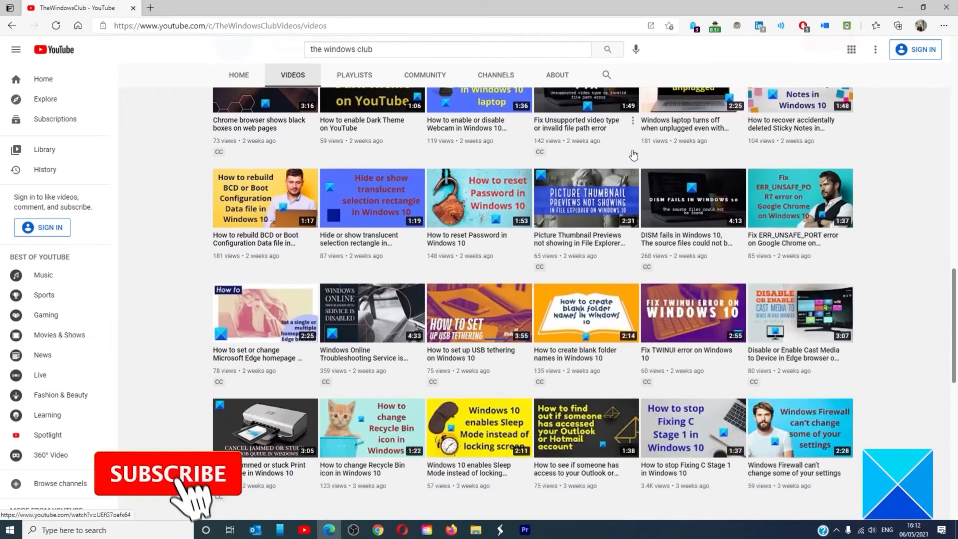